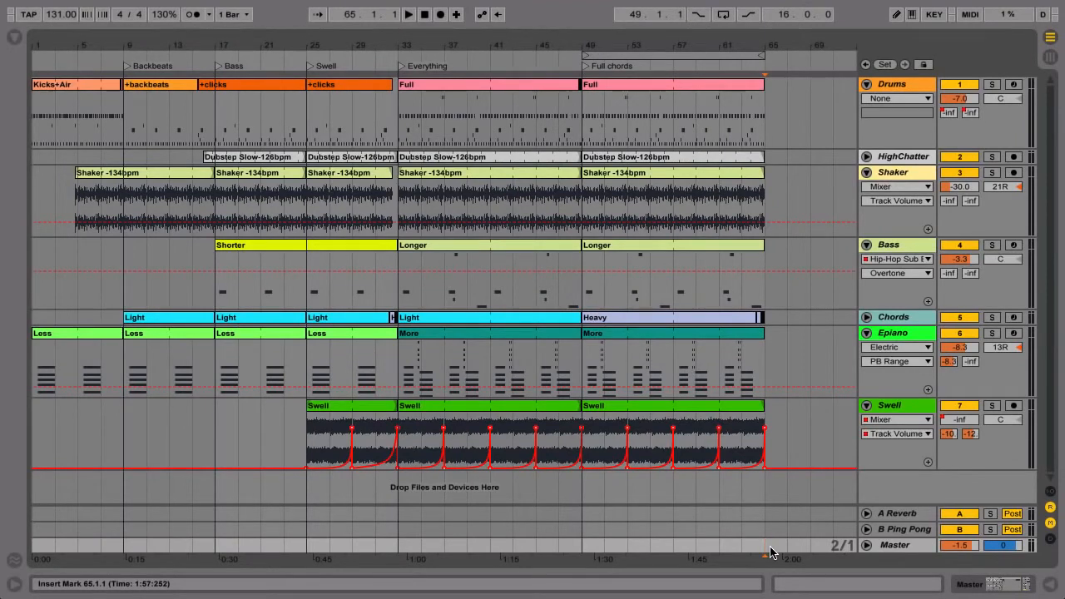
# Select the entire 64-bar arrangement of drums, shaker, bass, chords, epiano and swell.
pyautogui.press('ctrl+a')
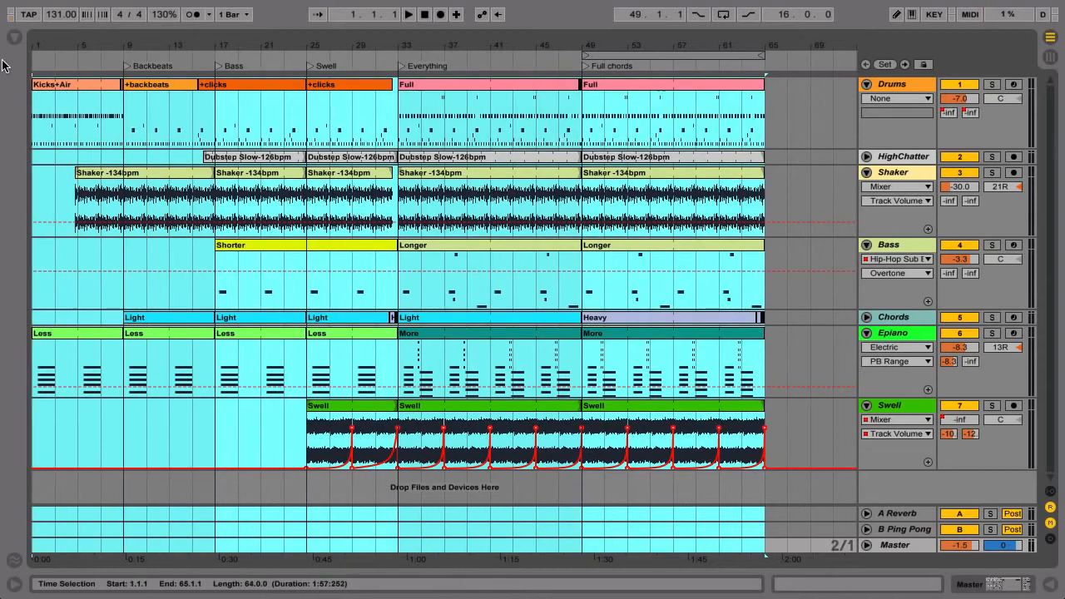
pyautogui.click(1014, 84)
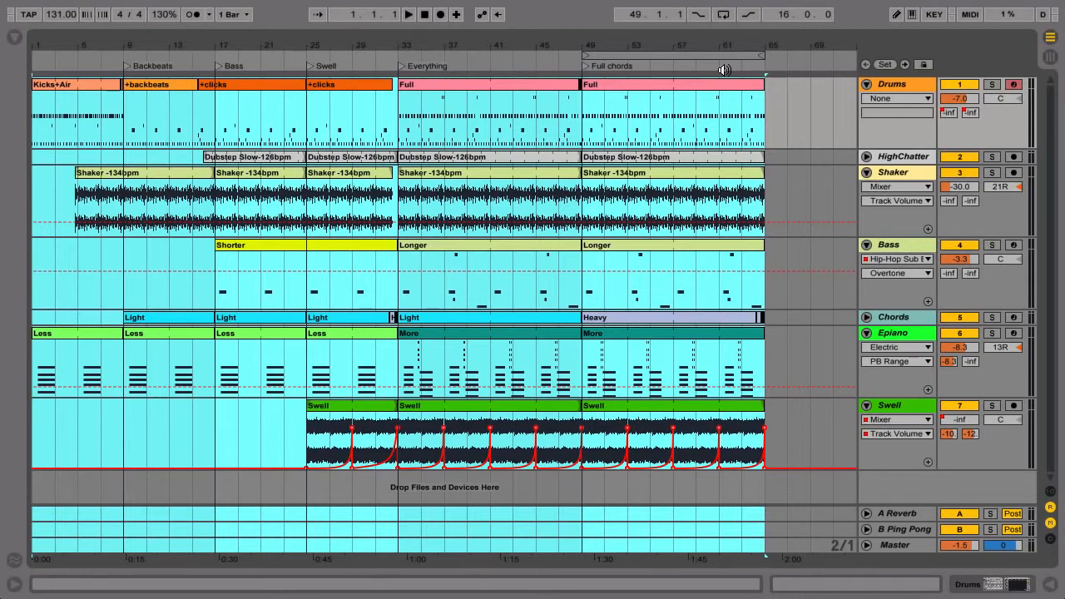
# Mark bar 71 after the last clips and extend the selection back to bar 1.
pyautogui.click(407, 15)
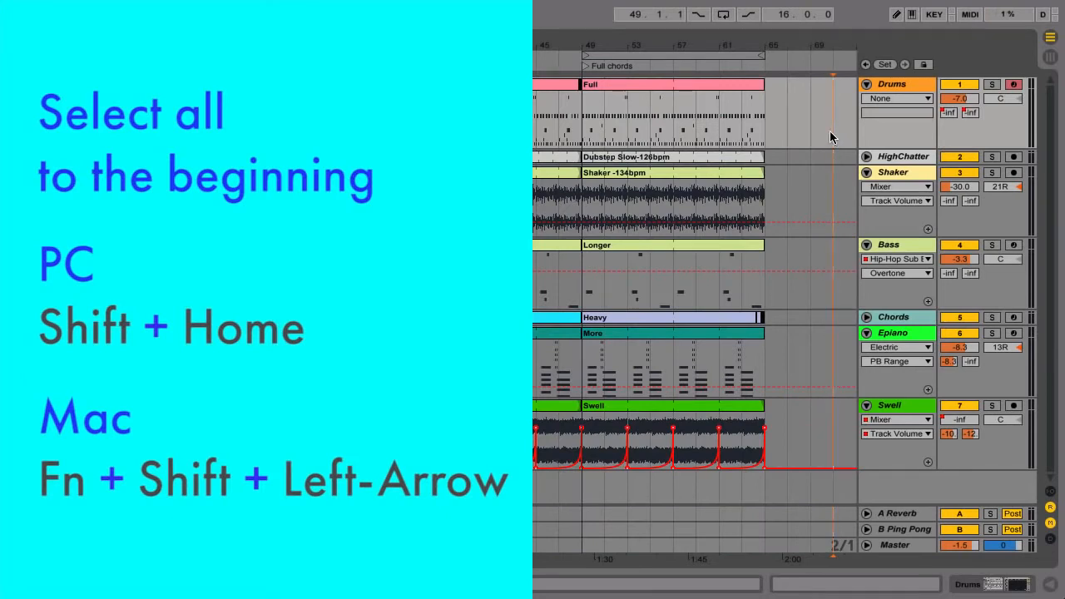
pyautogui.press('shift+Home')
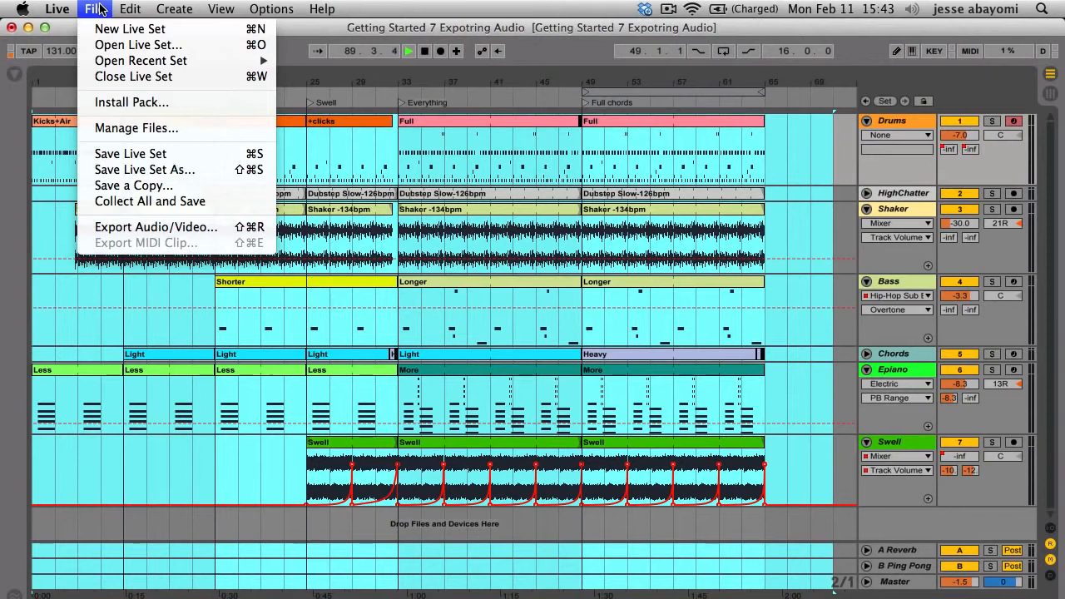
pyautogui.moveTo(156, 227)
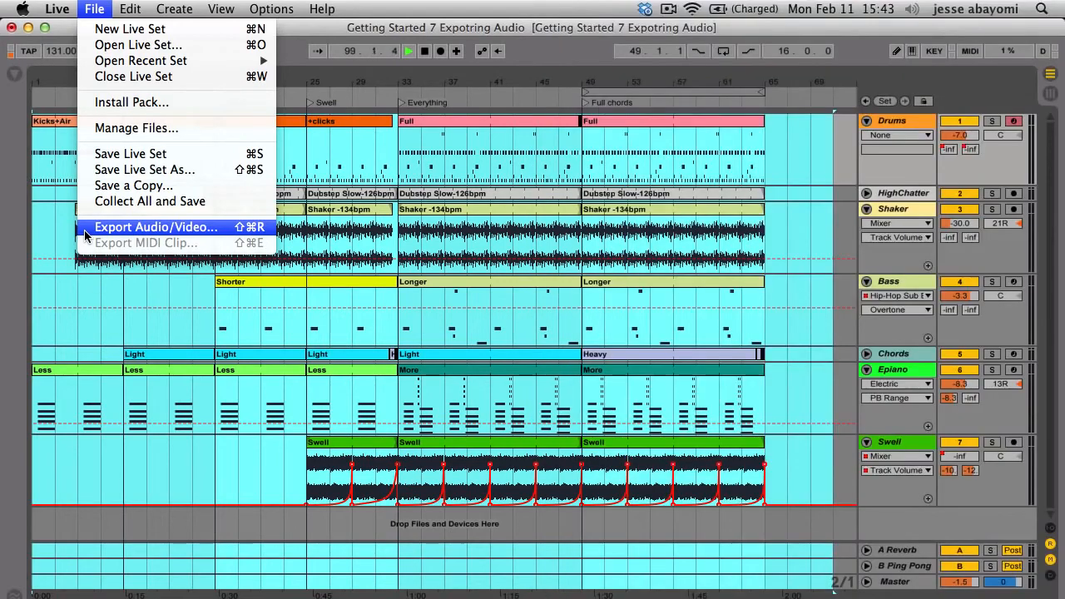
# Start Export Audio/Video for the selected master range, bars 1–71.
pyautogui.click(156, 226)
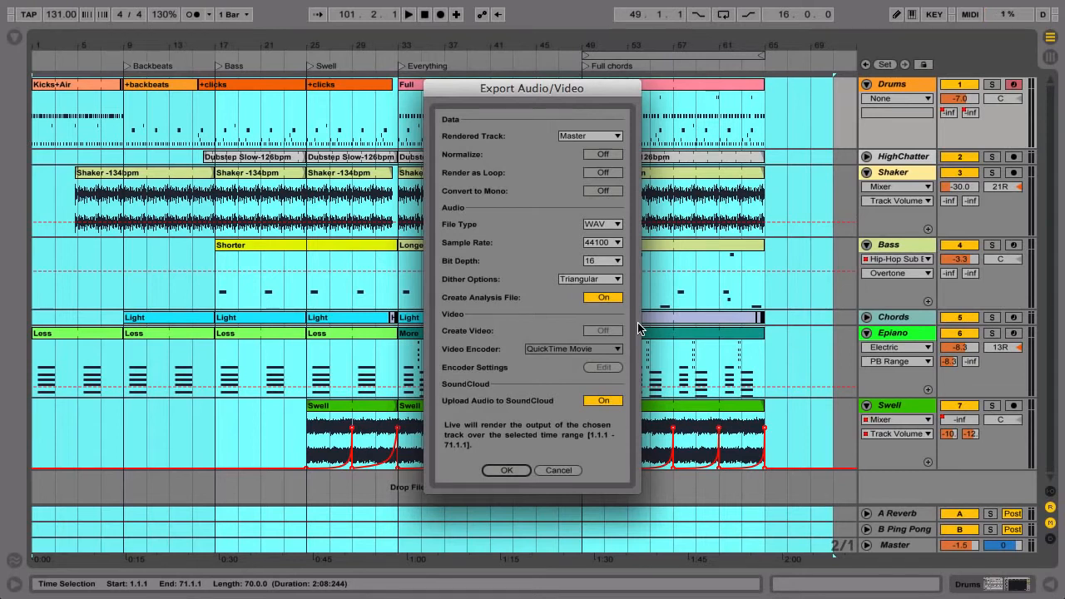
pyautogui.moveTo(589, 145)
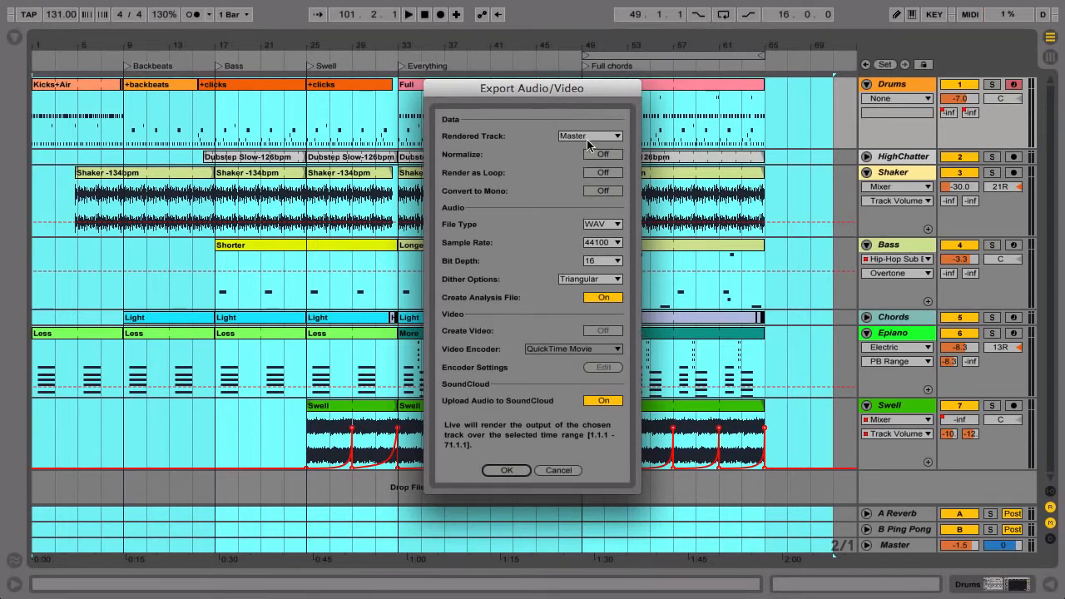
pyautogui.click(603, 154)
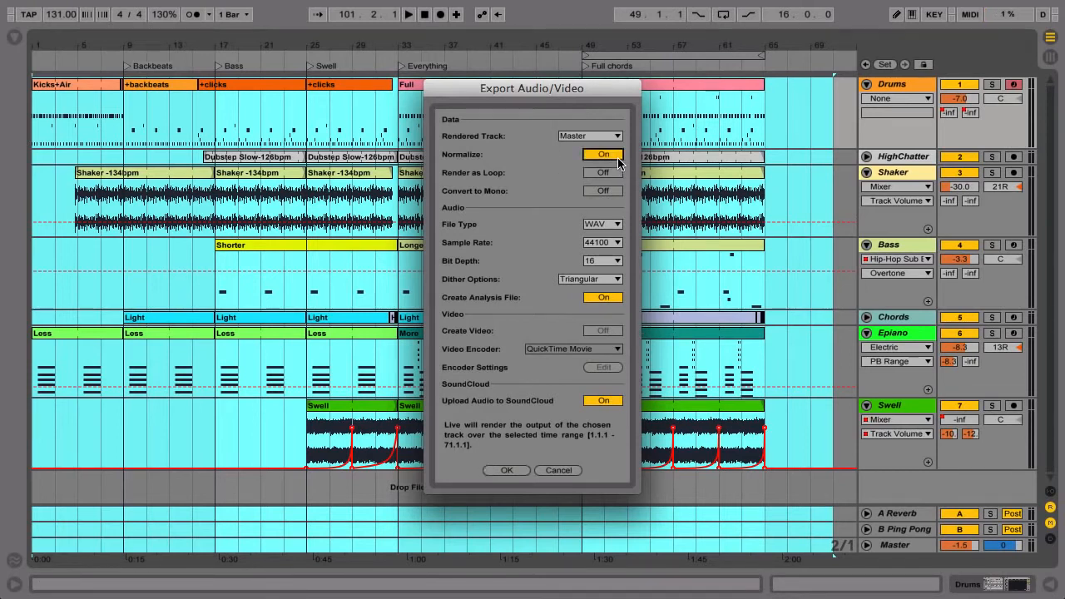
pyautogui.click(603, 154)
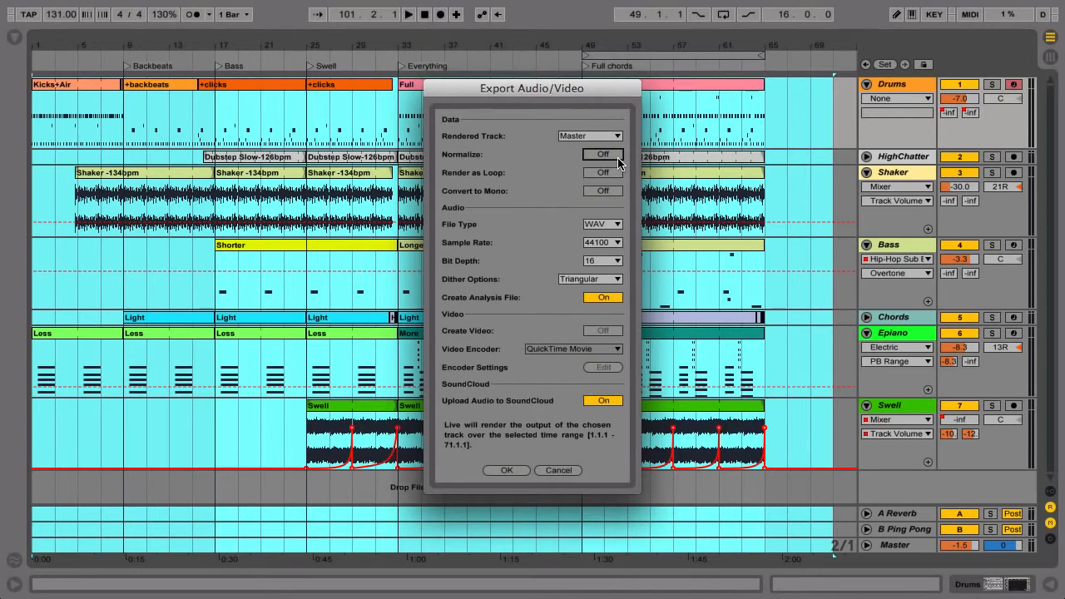
pyautogui.moveTo(618, 222)
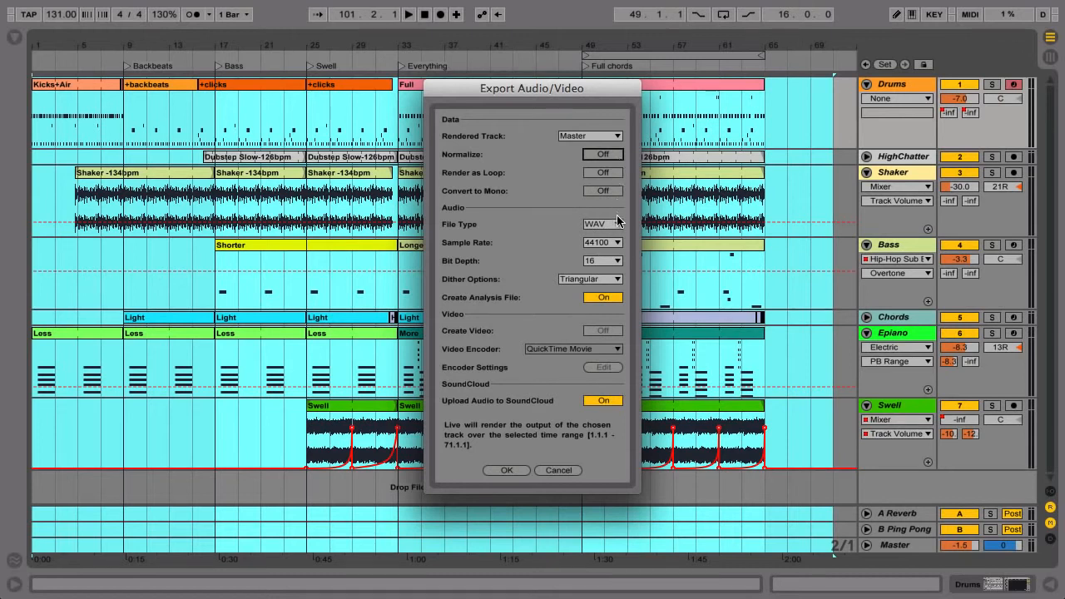
pyautogui.click(602, 224)
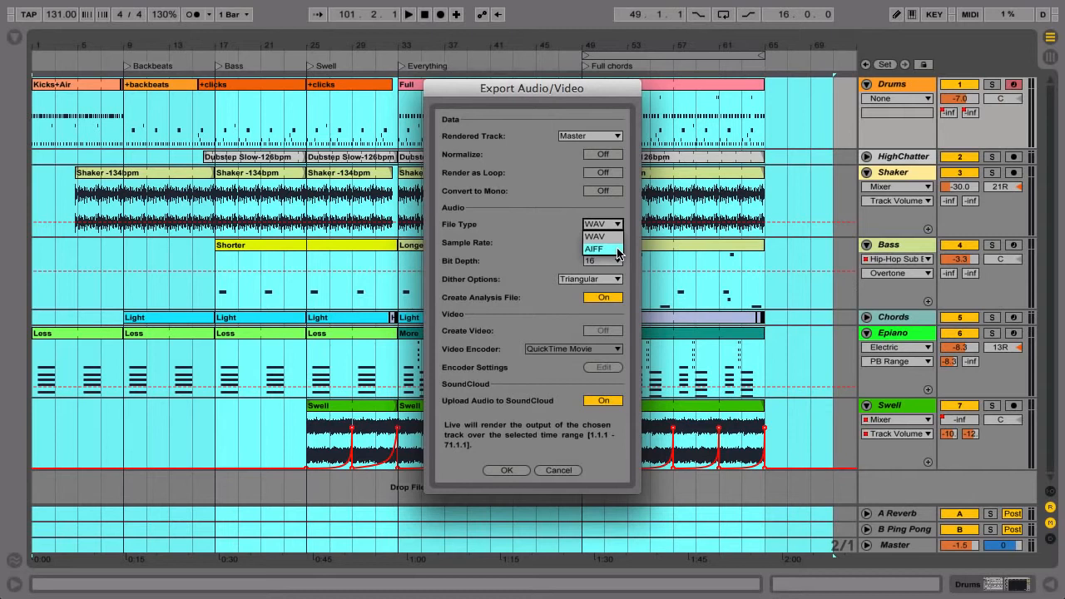
pyautogui.click(602, 242)
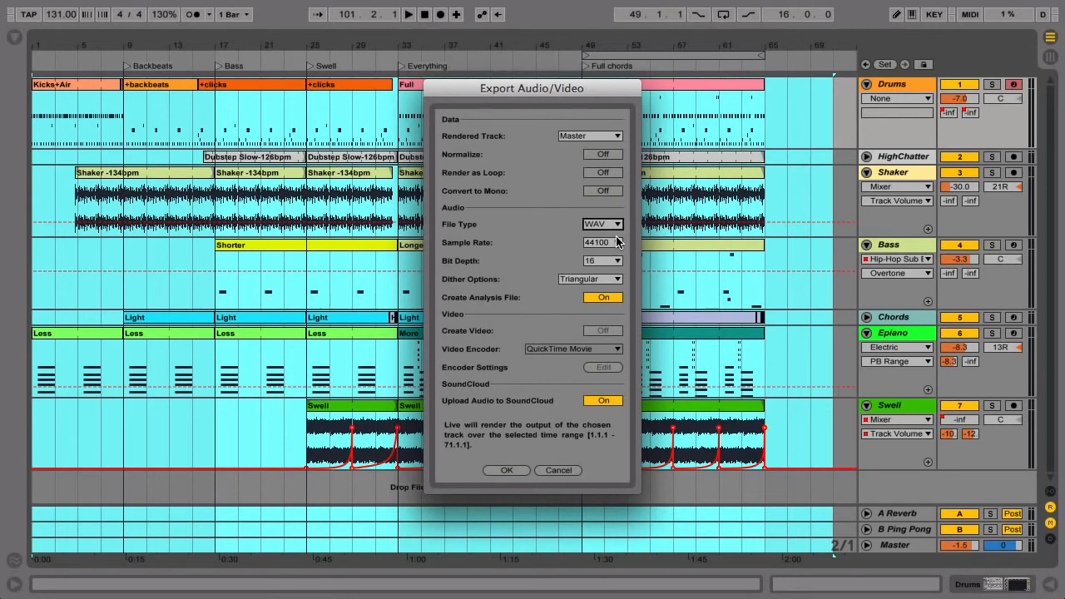
pyautogui.moveTo(620, 351)
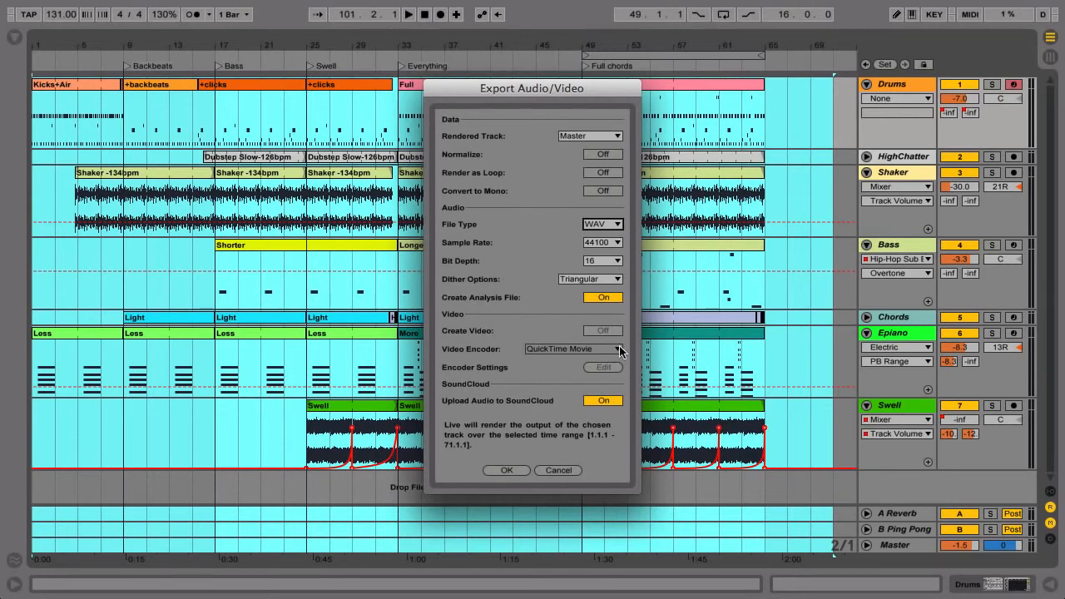
pyautogui.click(602, 400)
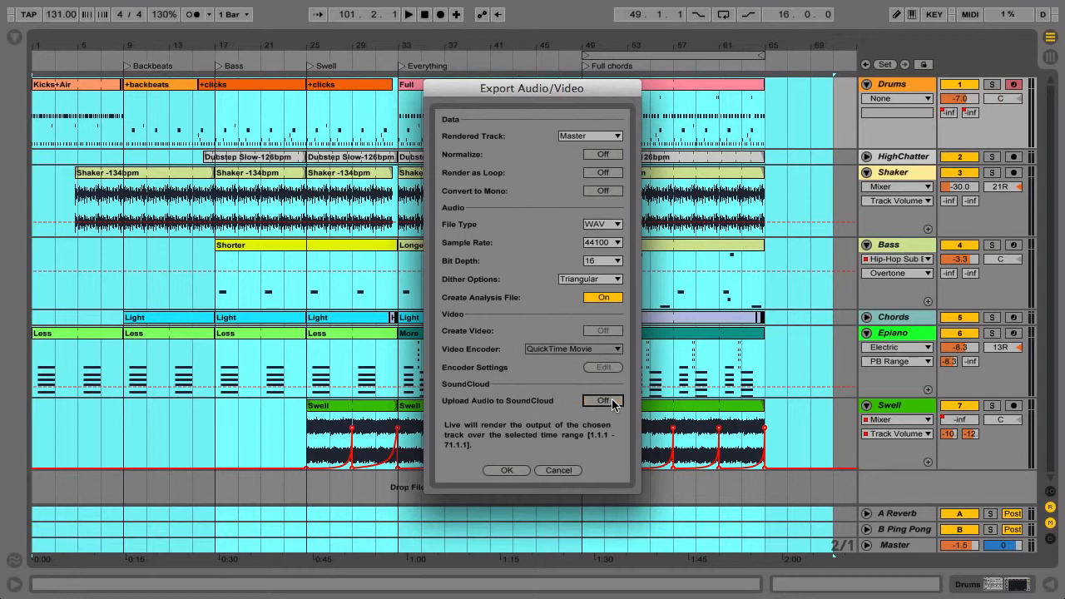
pyautogui.click(601, 400)
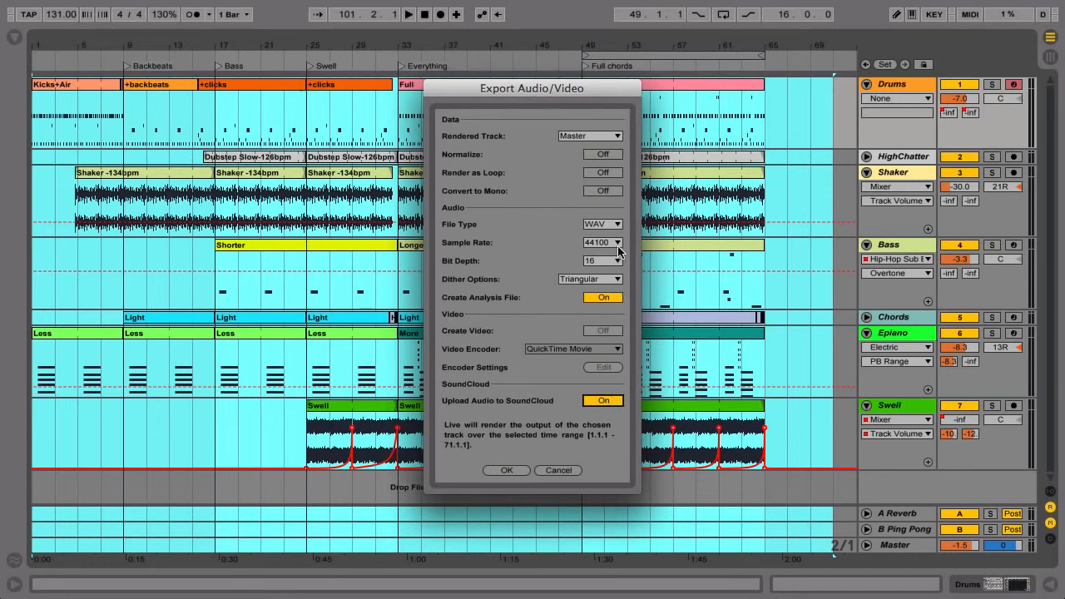
# Keep the 44100 Hz sample rate and try a 24-bit depth.
pyautogui.click(602, 242)
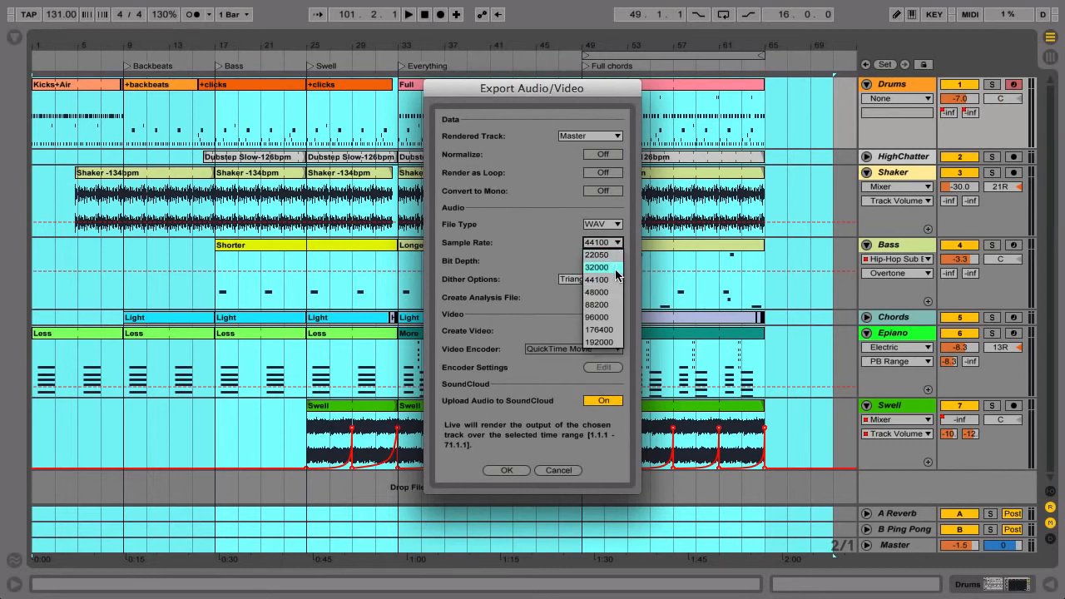
pyautogui.click(596, 279)
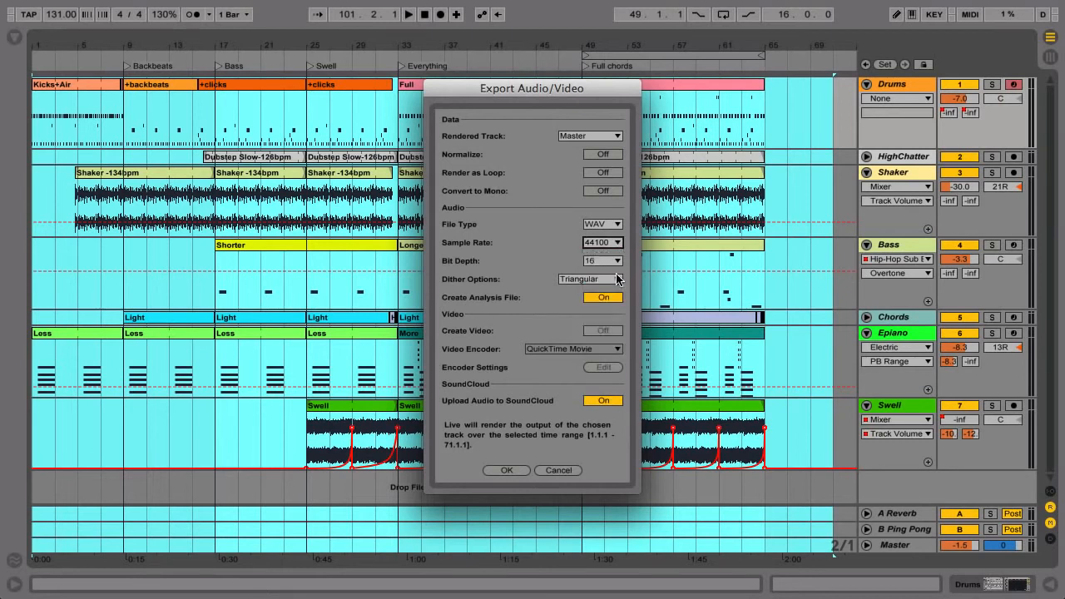
pyautogui.click(602, 260)
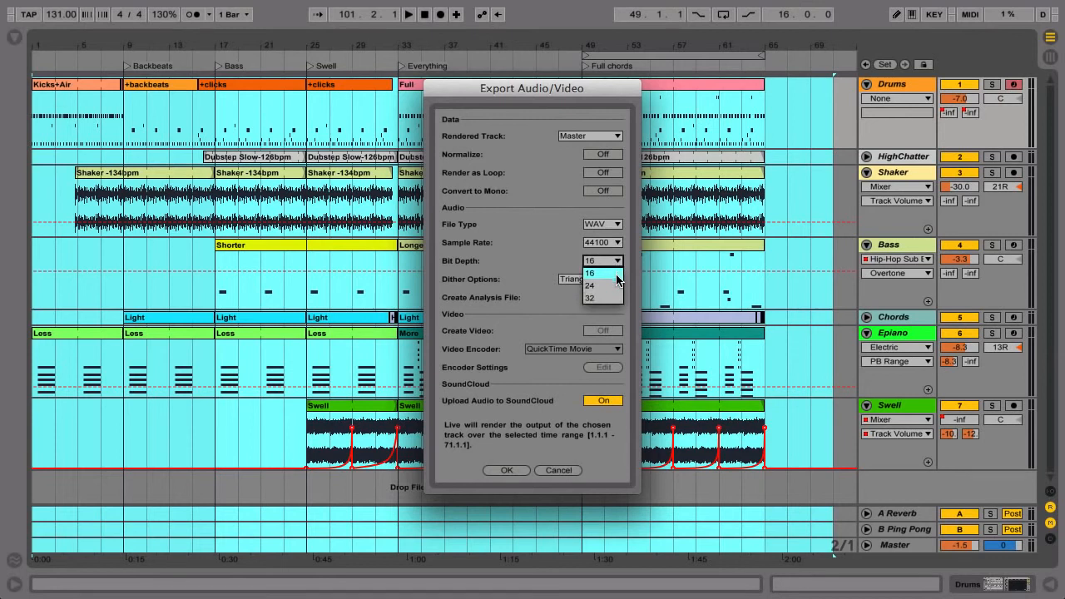
pyautogui.click(589, 272)
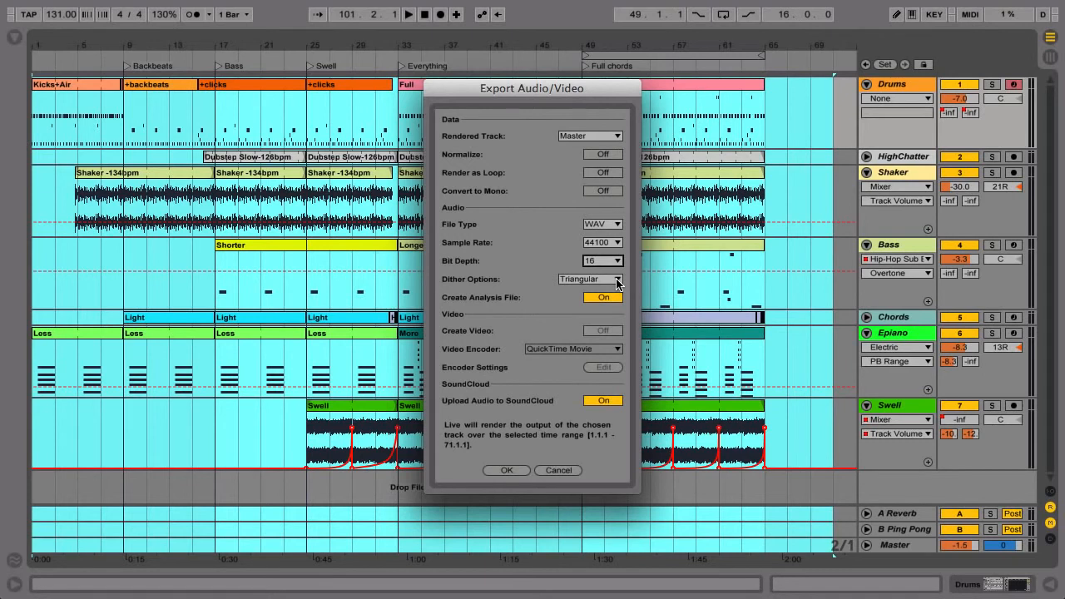
pyautogui.click(601, 261)
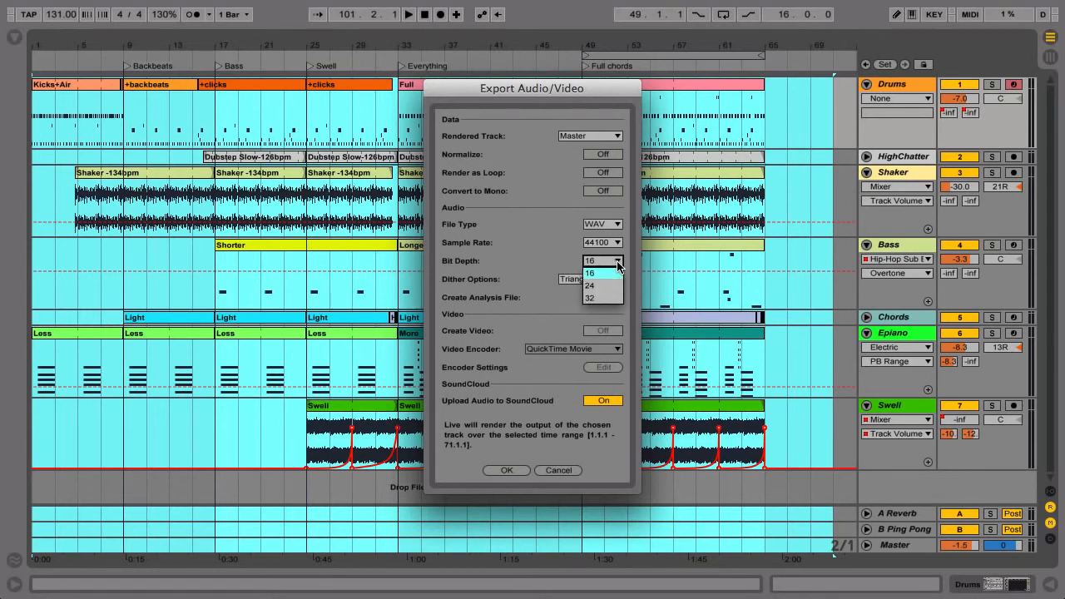
pyautogui.click(590, 285)
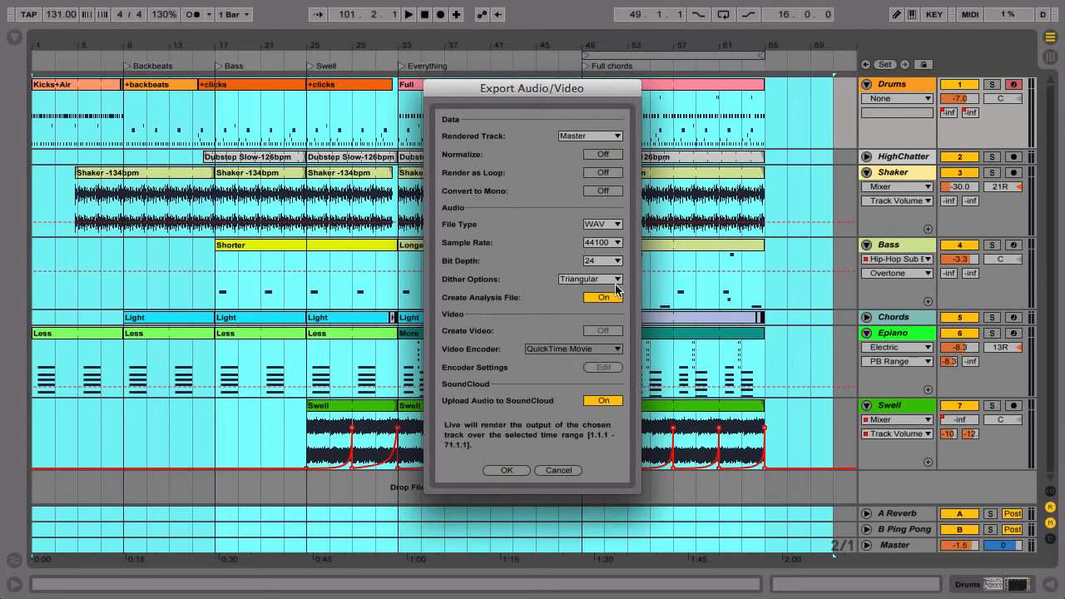
# Return the bit depth to 16 with Triangular dither and confirm the WAV export.
pyautogui.click(591, 279)
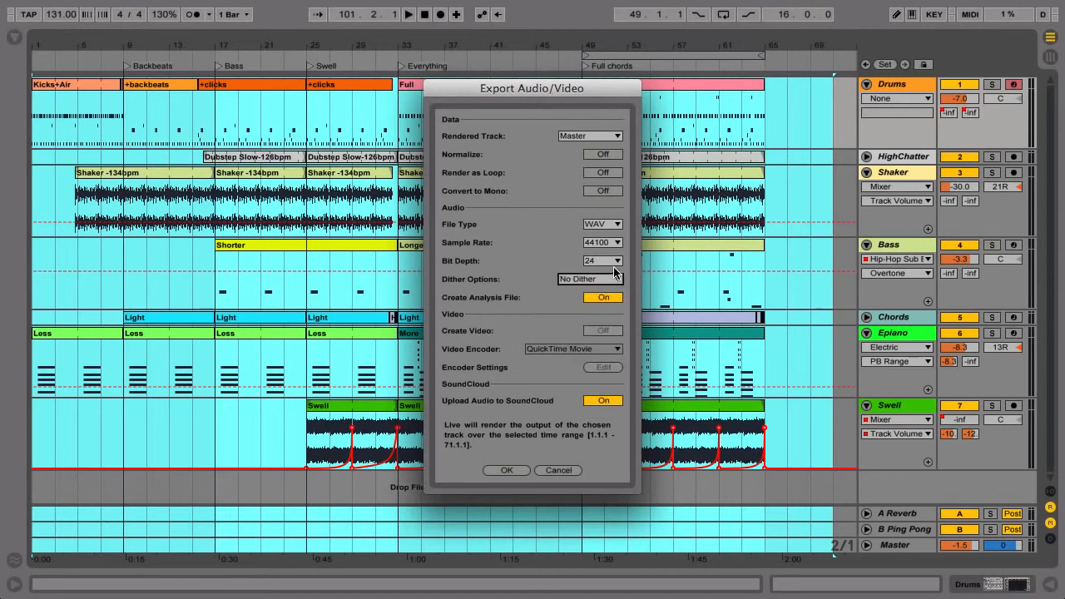
pyautogui.click(602, 261)
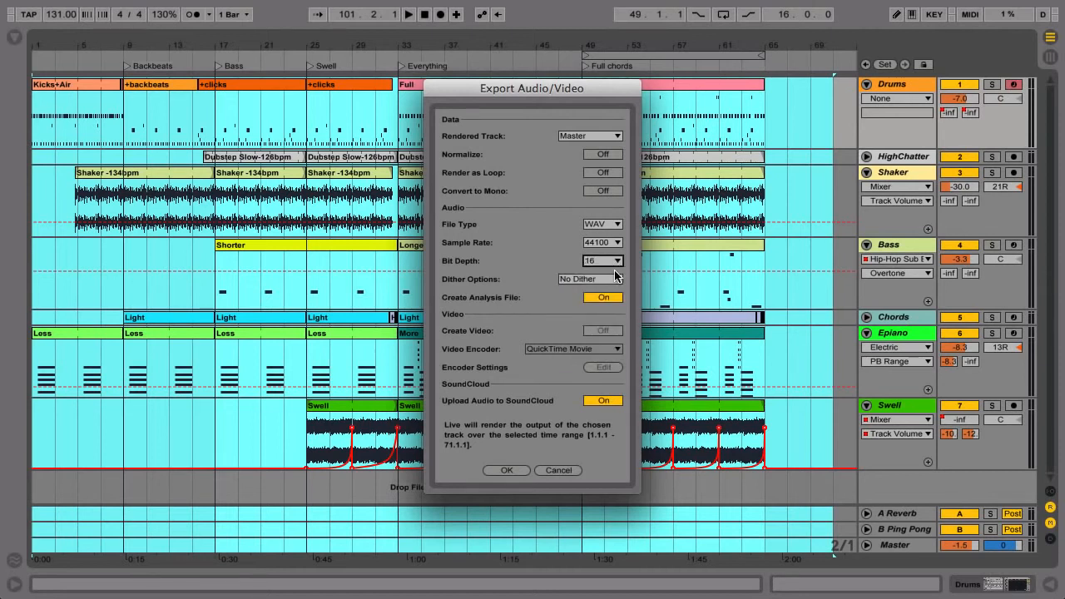
pyautogui.click(591, 278)
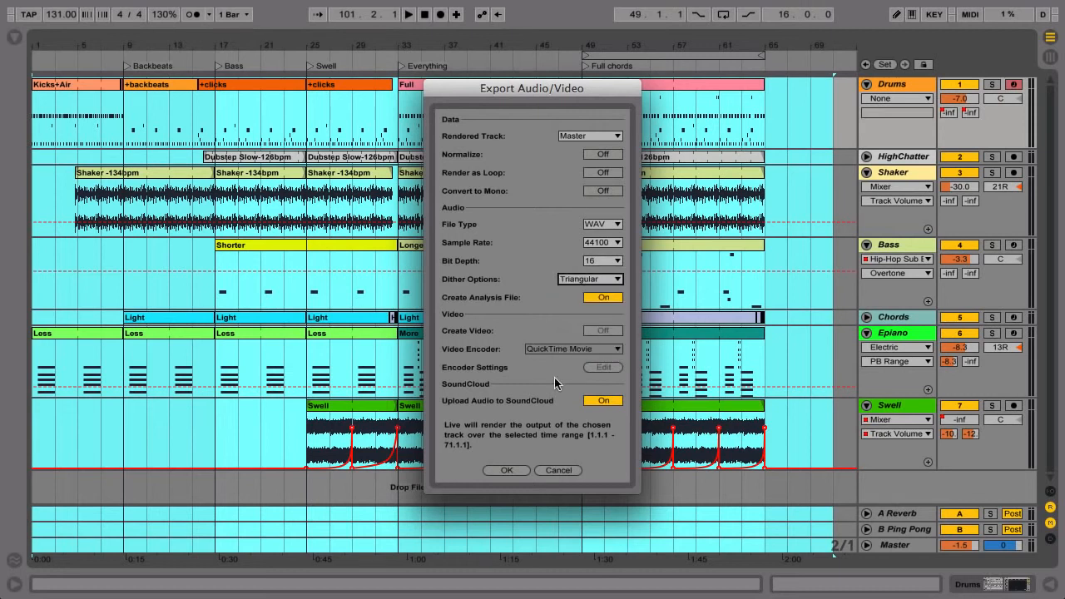
pyautogui.click(506, 471)
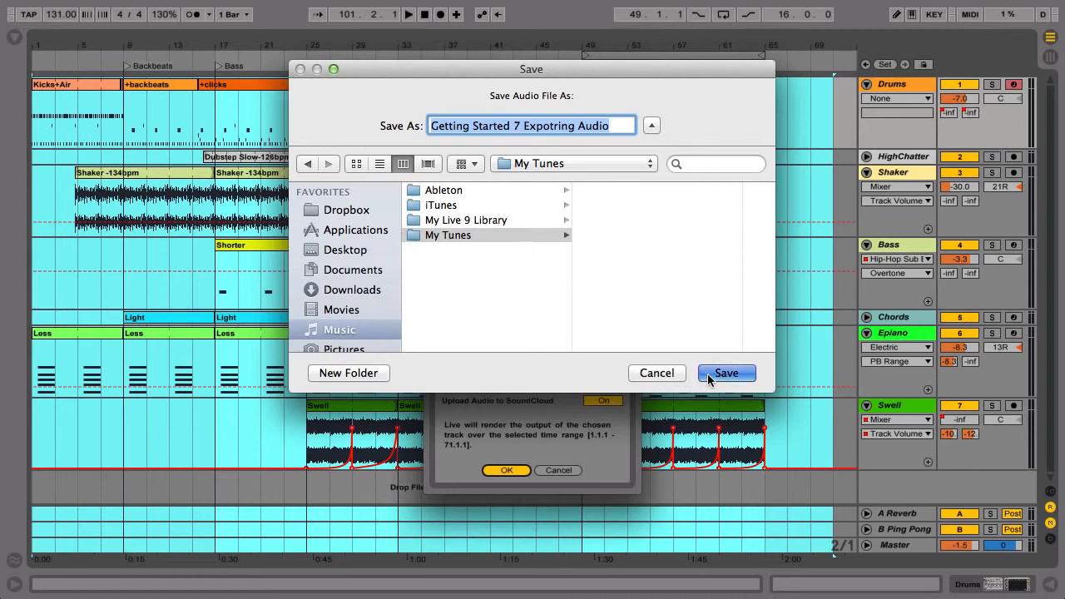
# Save the render as 'Getting Started 7 Expotring Audio' in the My Tunes folder.
pyautogui.click(726, 373)
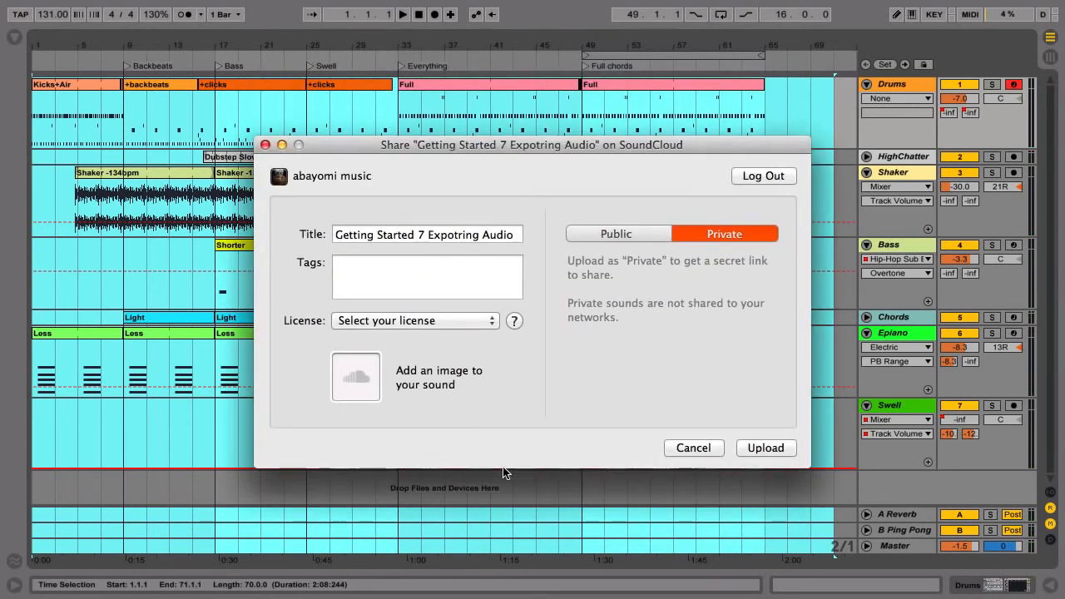
pyautogui.moveTo(579, 394)
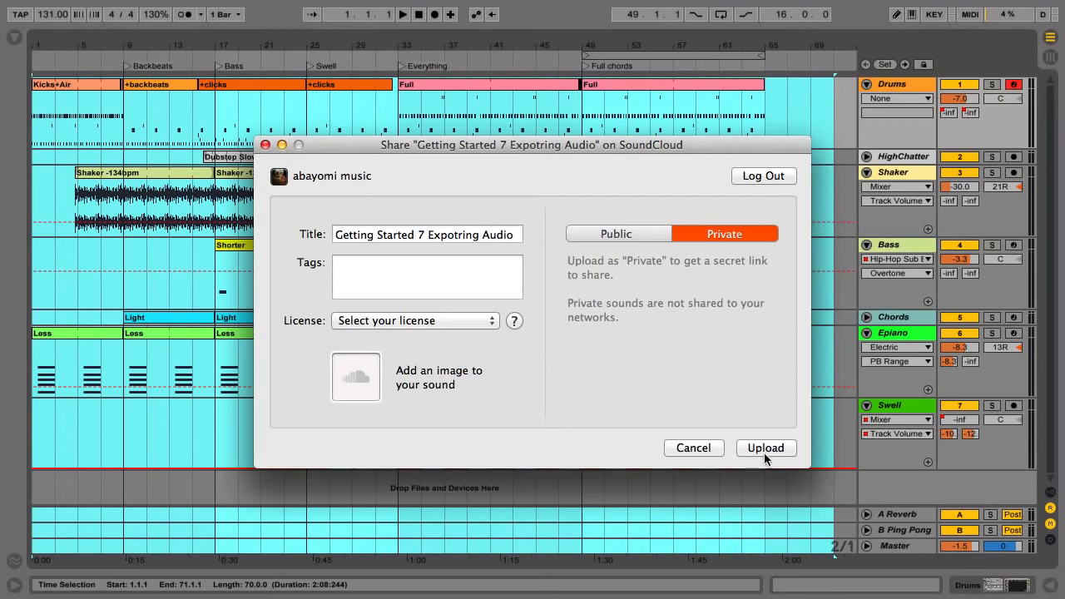
# Upload 'Getting Started 7 Expotring Audio' to SoundCloud as a private sound.
pyautogui.click(766, 447)
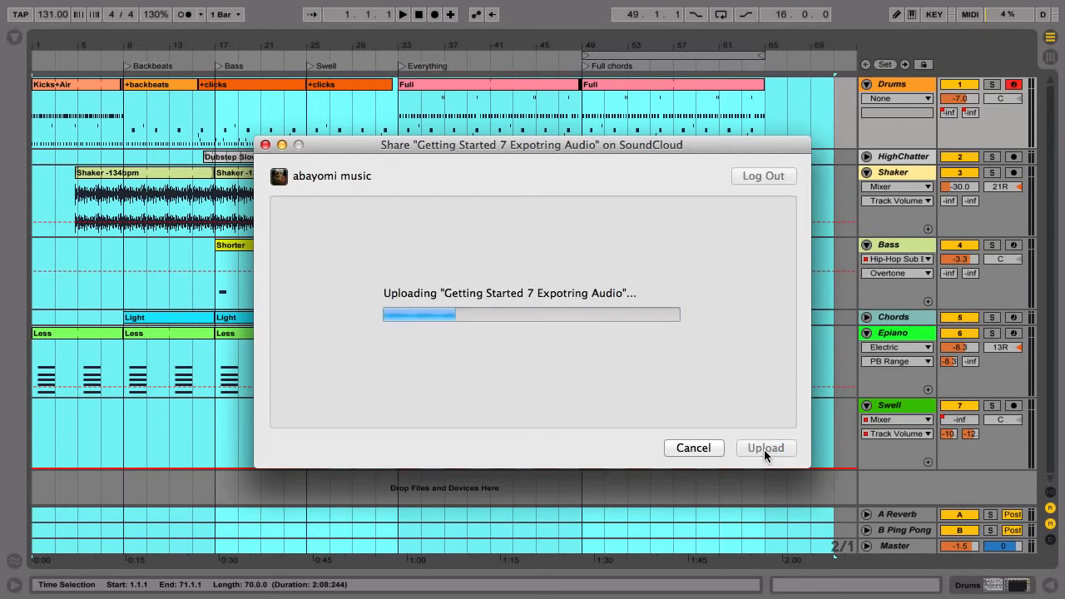